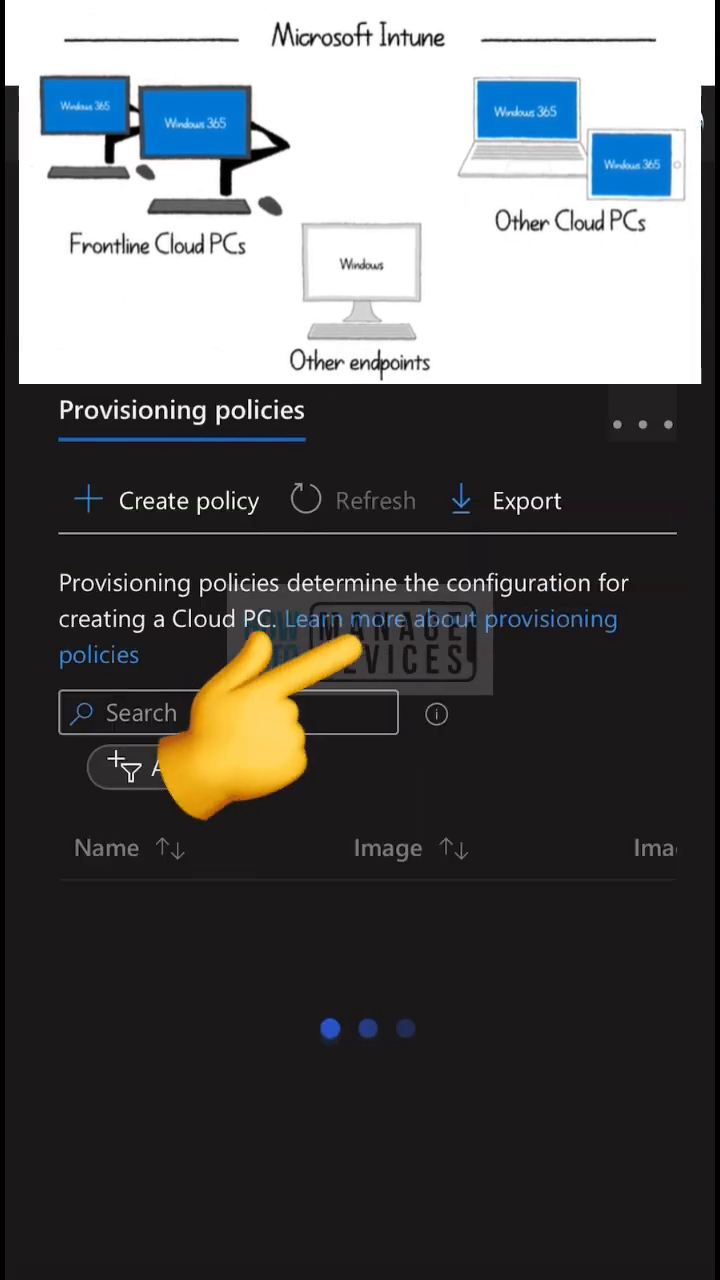
Create a new provisioning policy to begin the General step for HTMD Frontliner CPC
left_click(378, 500)
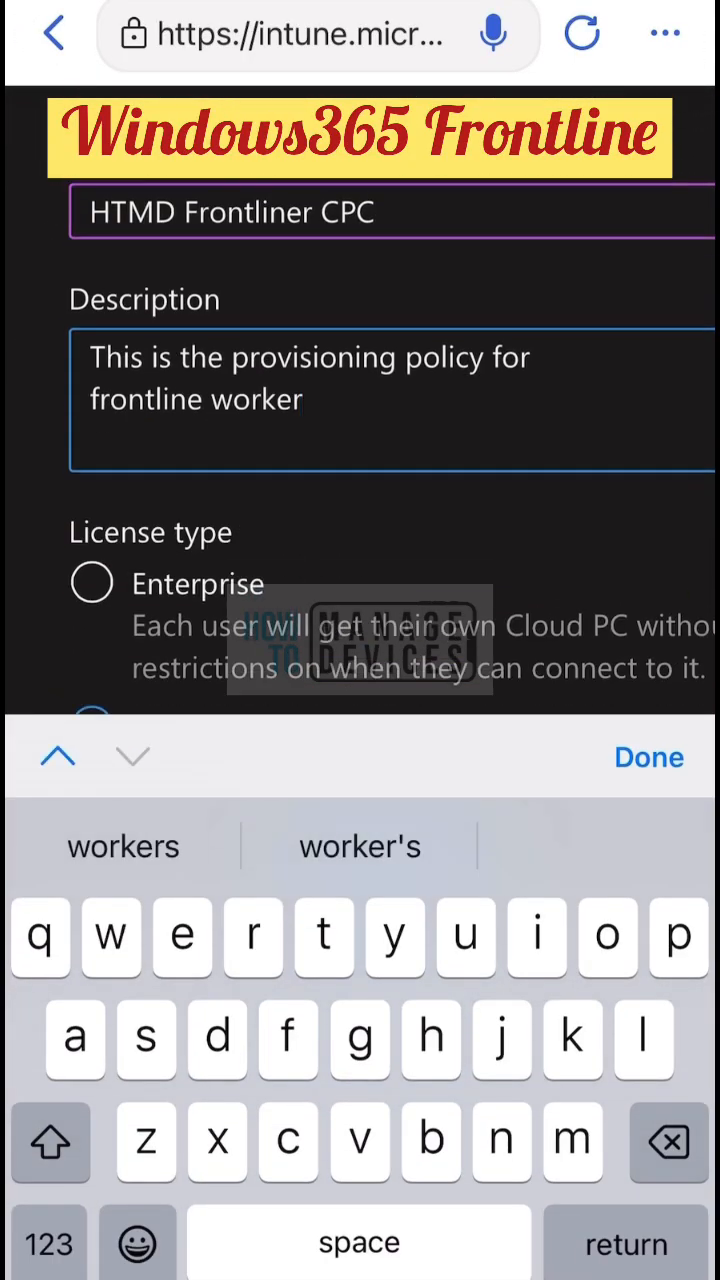
Choose Frontline as the license type, keeping Azure AD Join as the join type
scroll("down", 3)
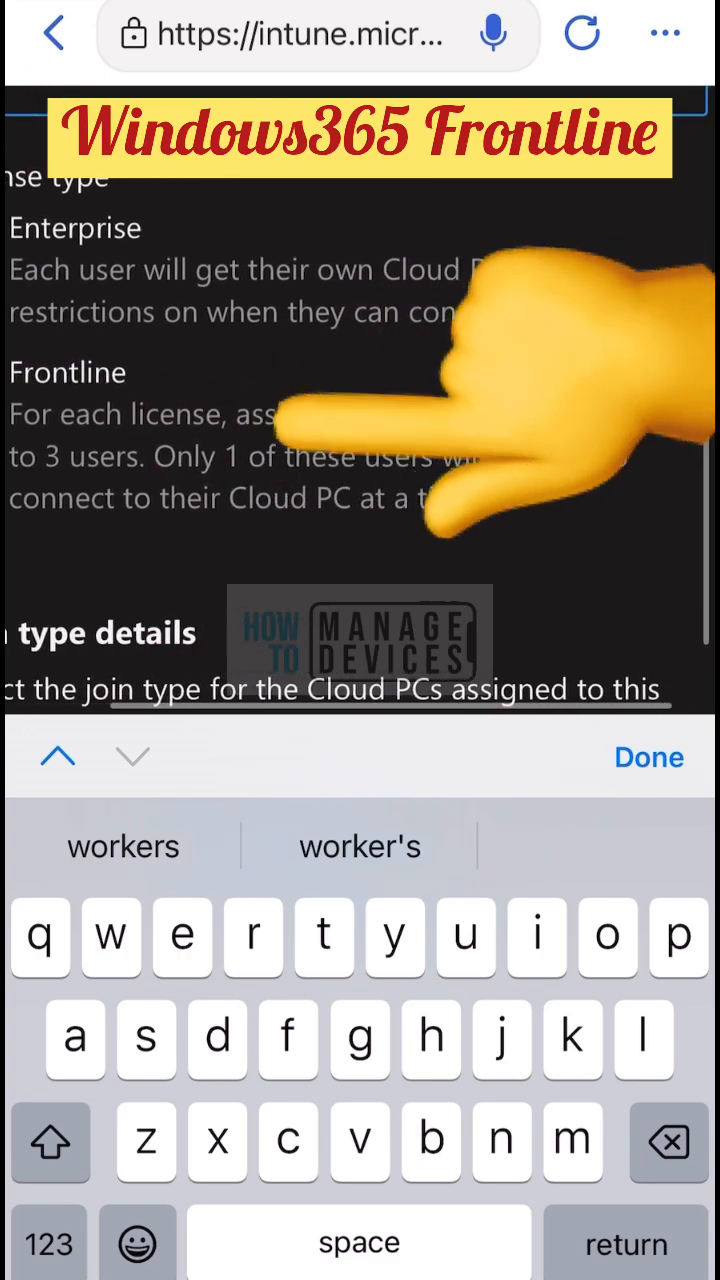
left_click(648, 756)
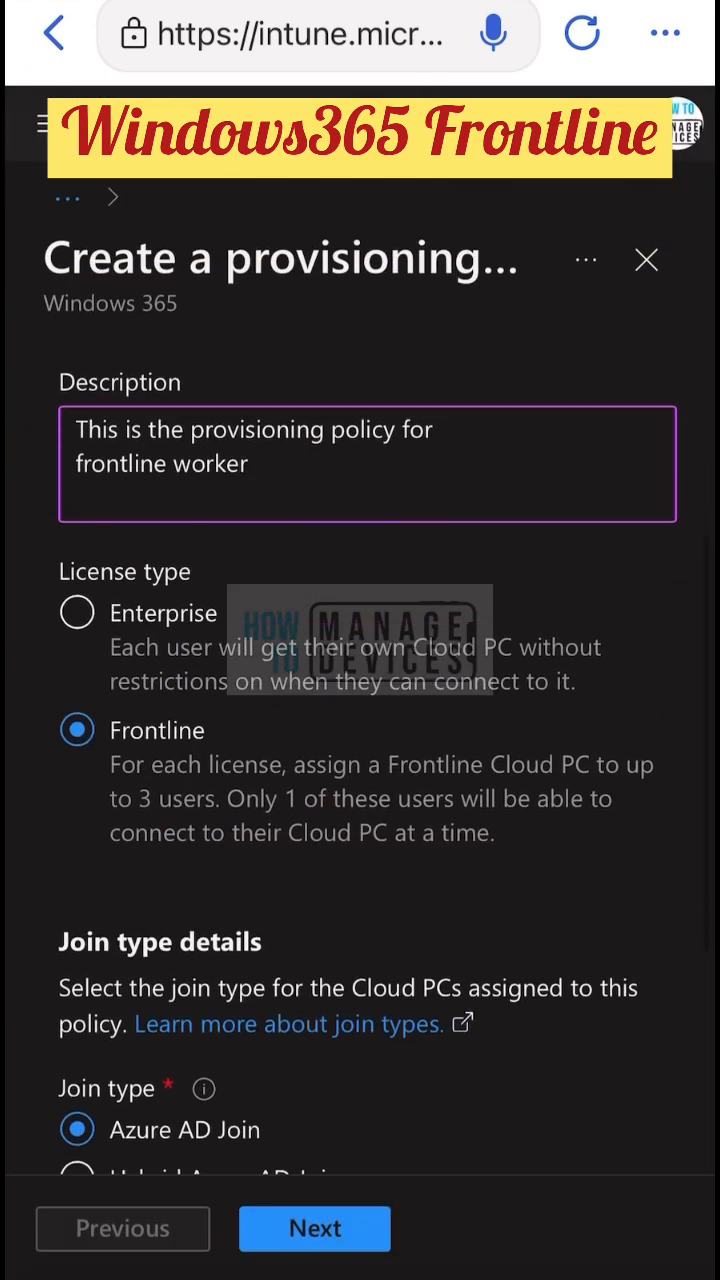
scroll("down", 3)
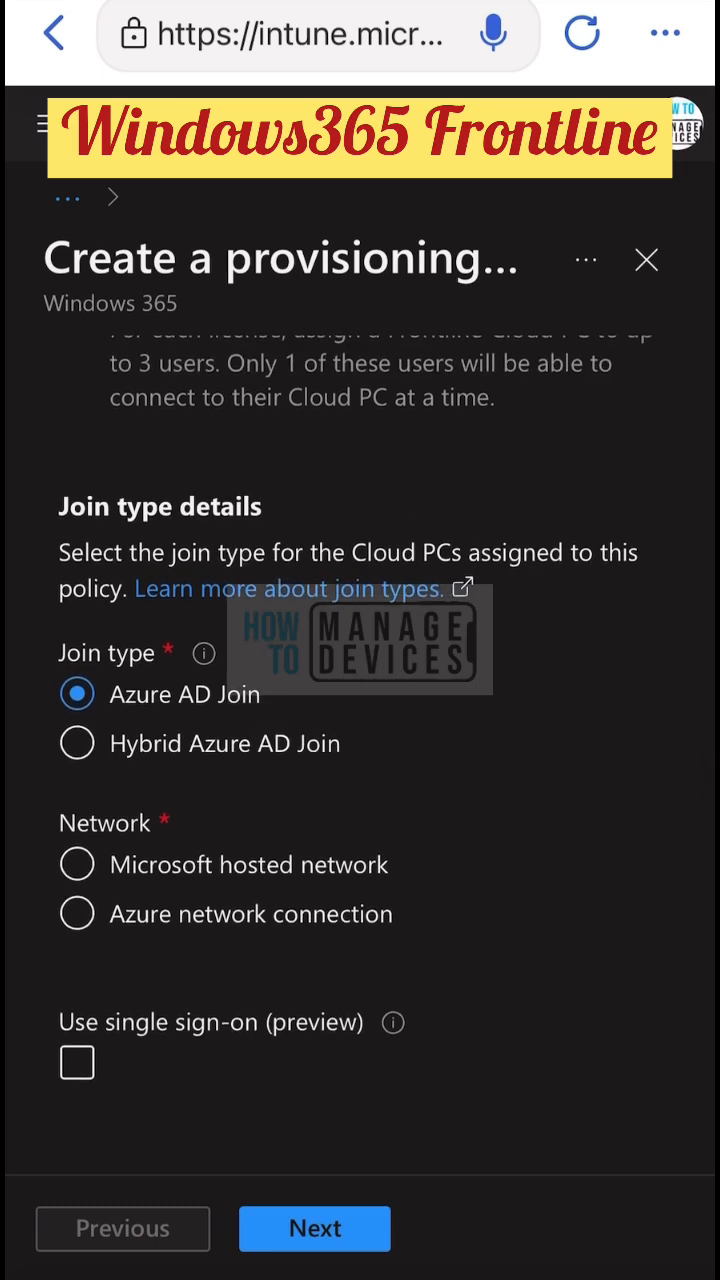
Use the Microsoft hosted network with India geography and single sign-on, then advance to Image
left_click(368, 868)
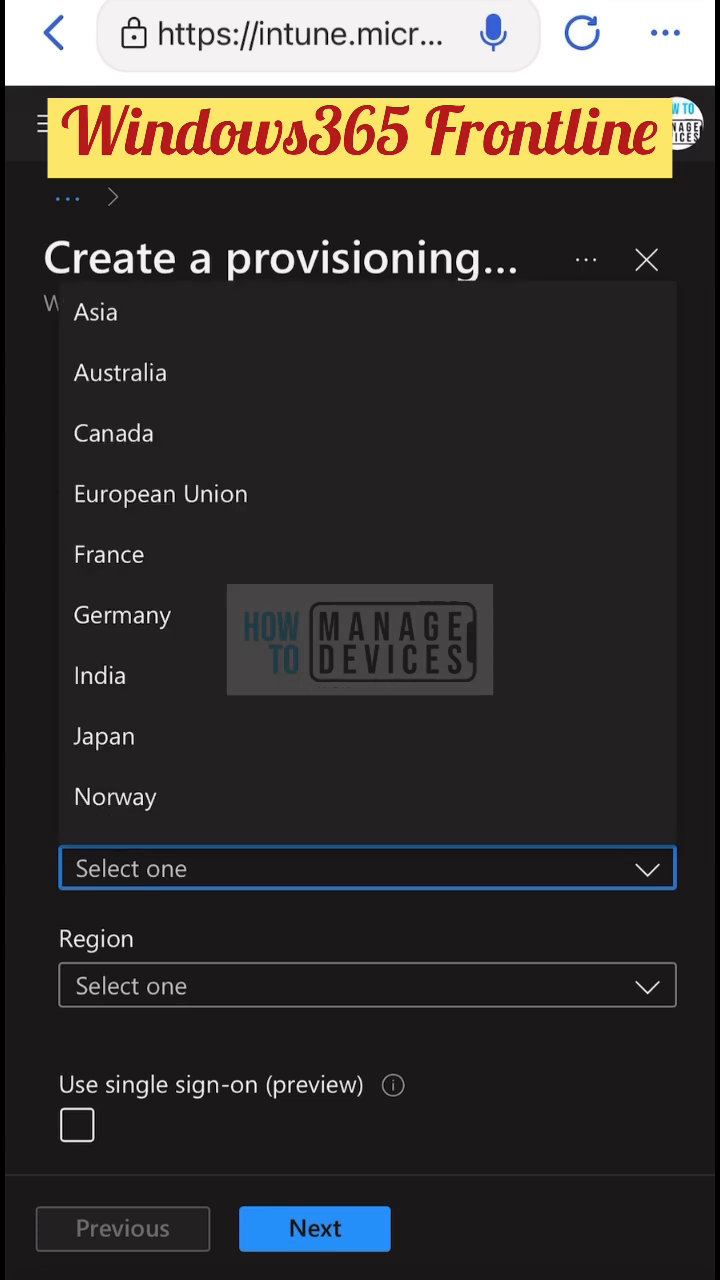
left_click(100, 676)
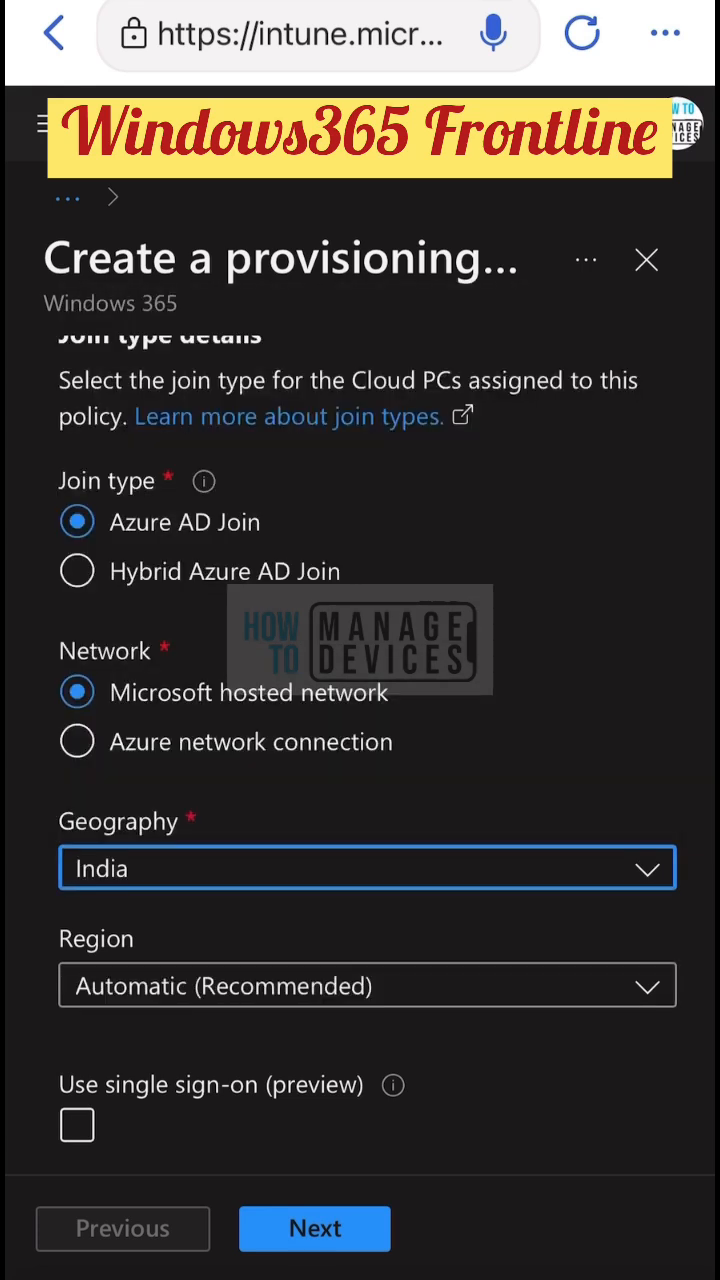
left_click(368, 986)
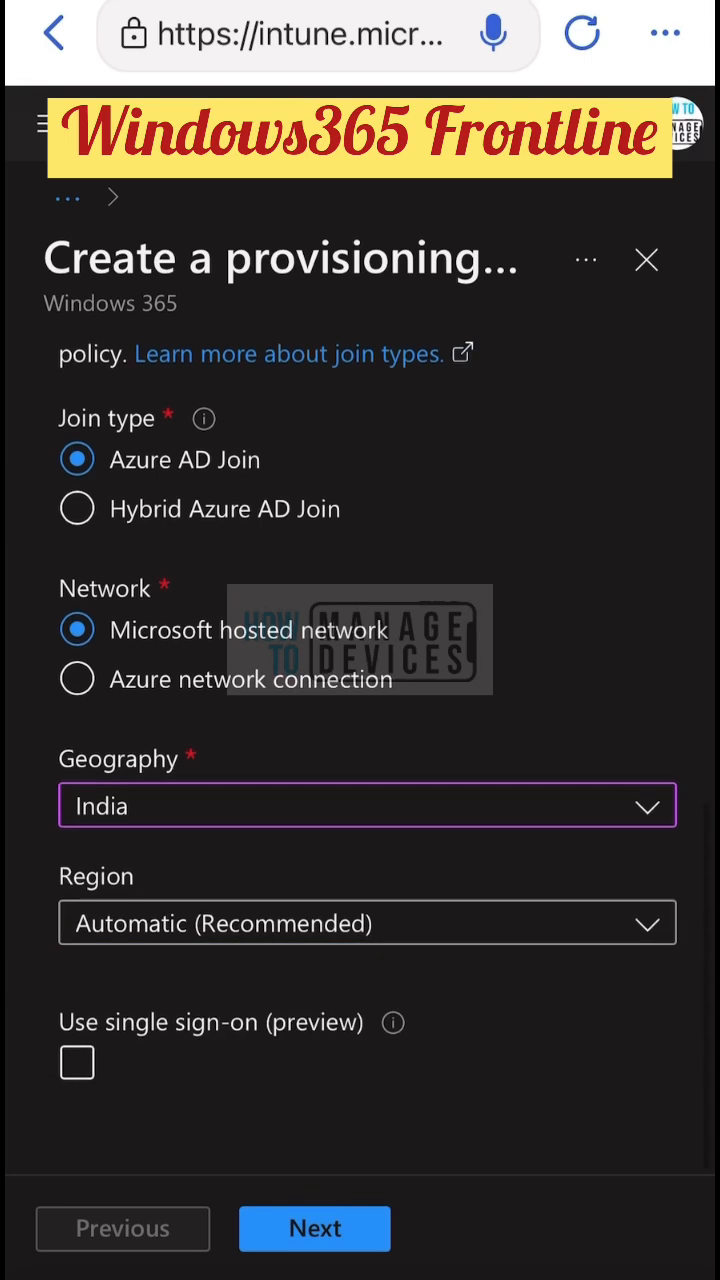
left_click(76, 1064)
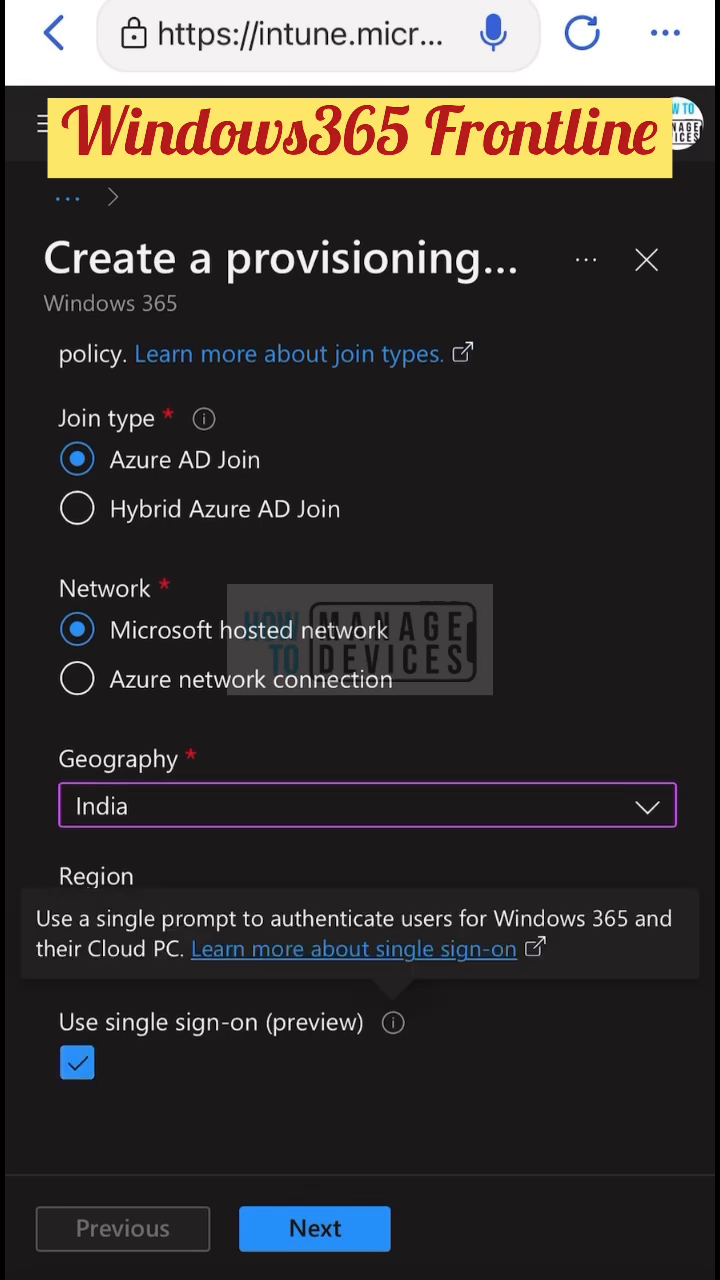
left_click(314, 1228)
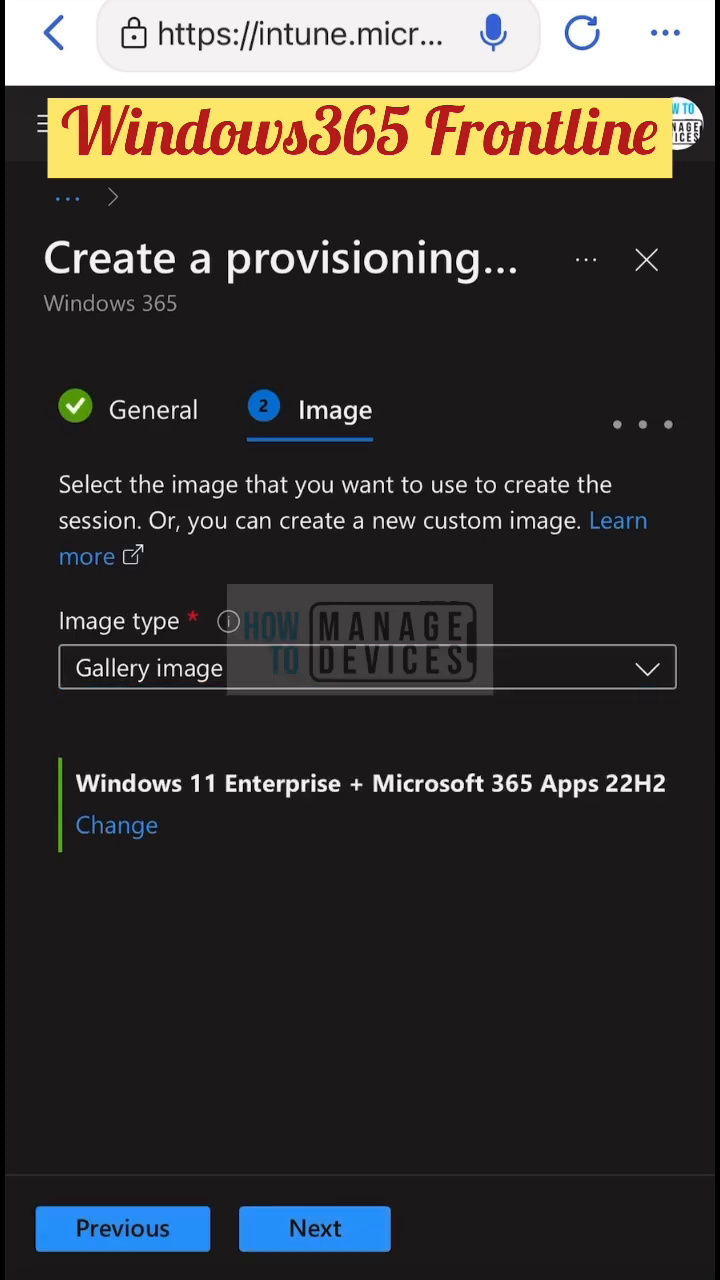
Switch the image to Windows 11 Enterprise + OS Optimizations 22H2 and advance to Configuration
left_click(116, 824)
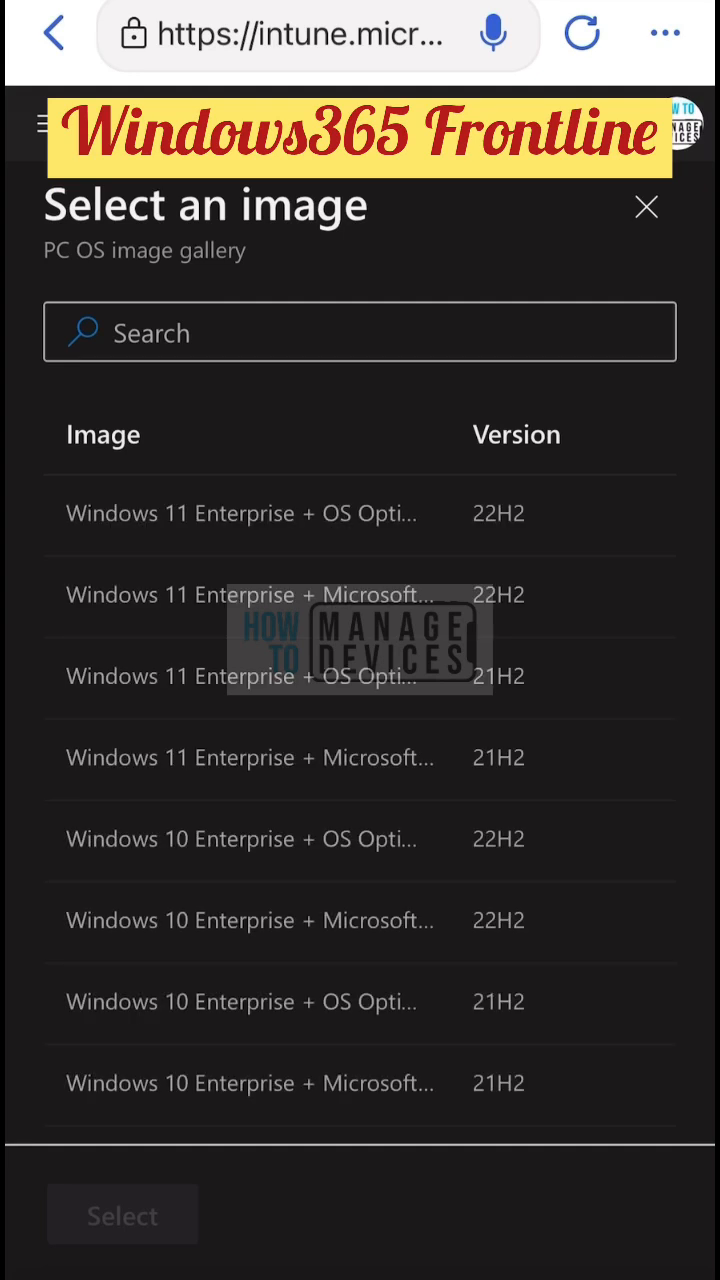
double_click(336, 512)
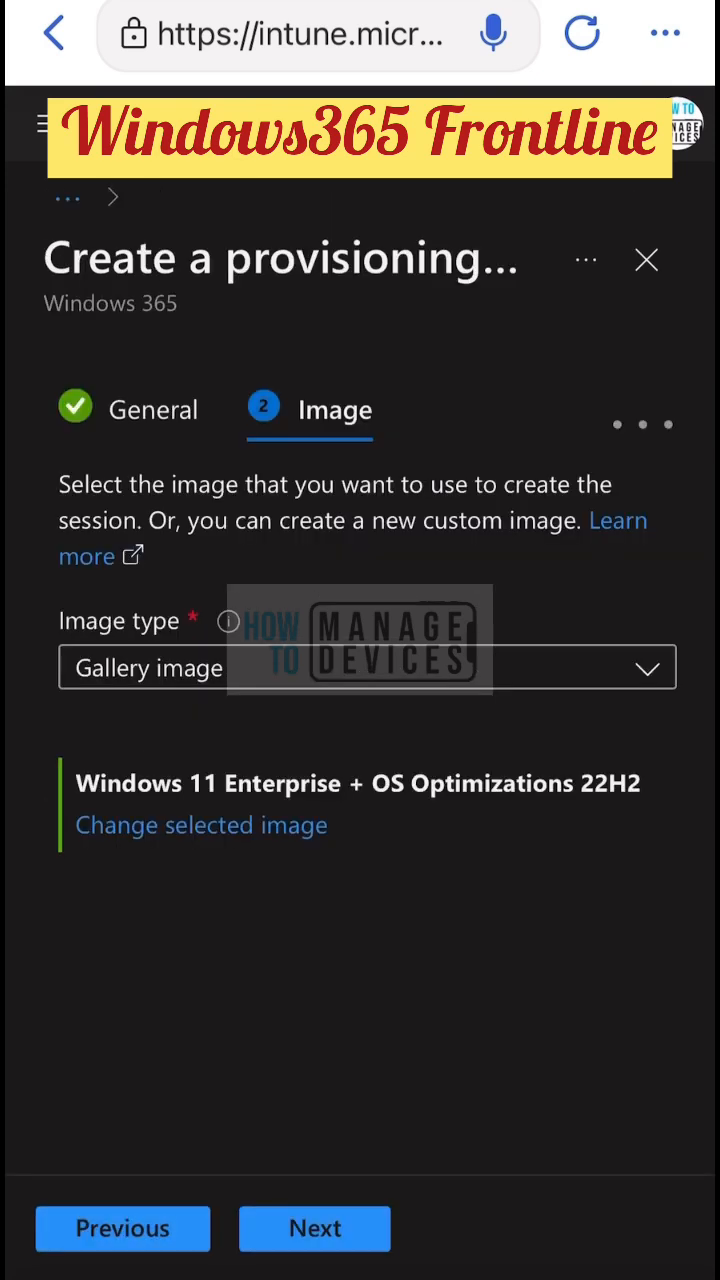
left_click(314, 1228)
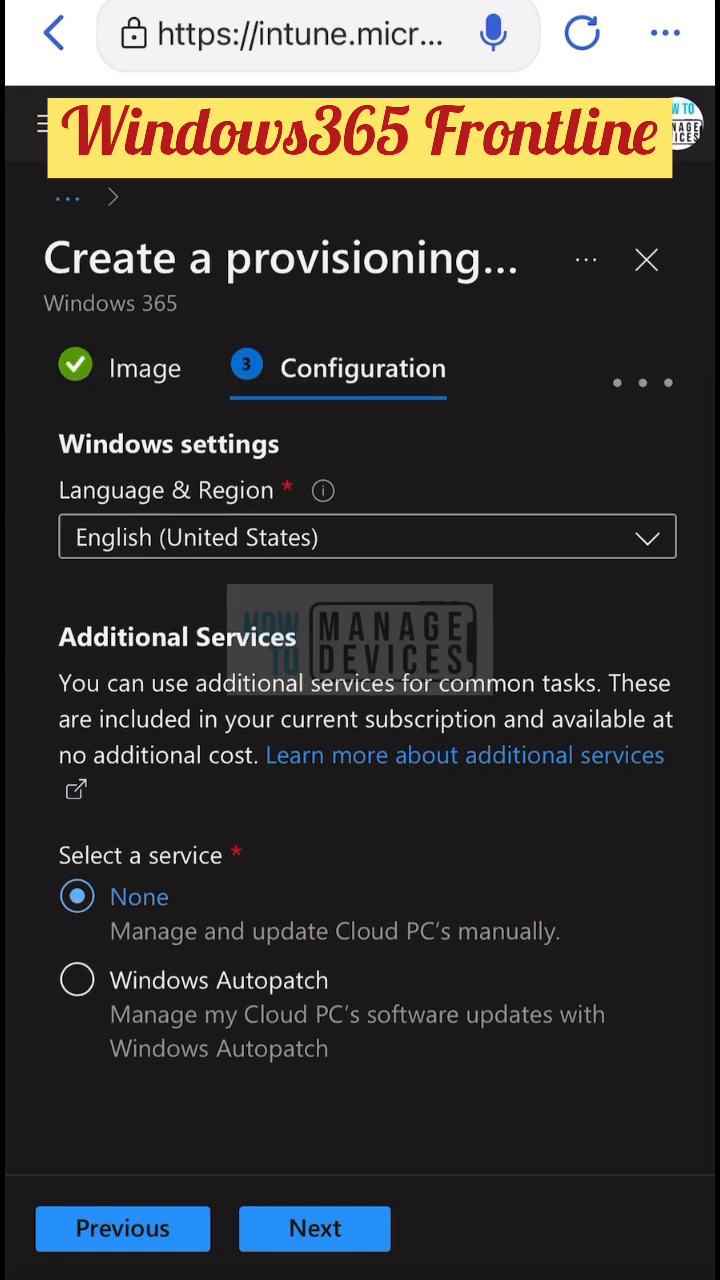
Choose Windows Autopatch for updates and advance to Assignments
left_click(76, 980)
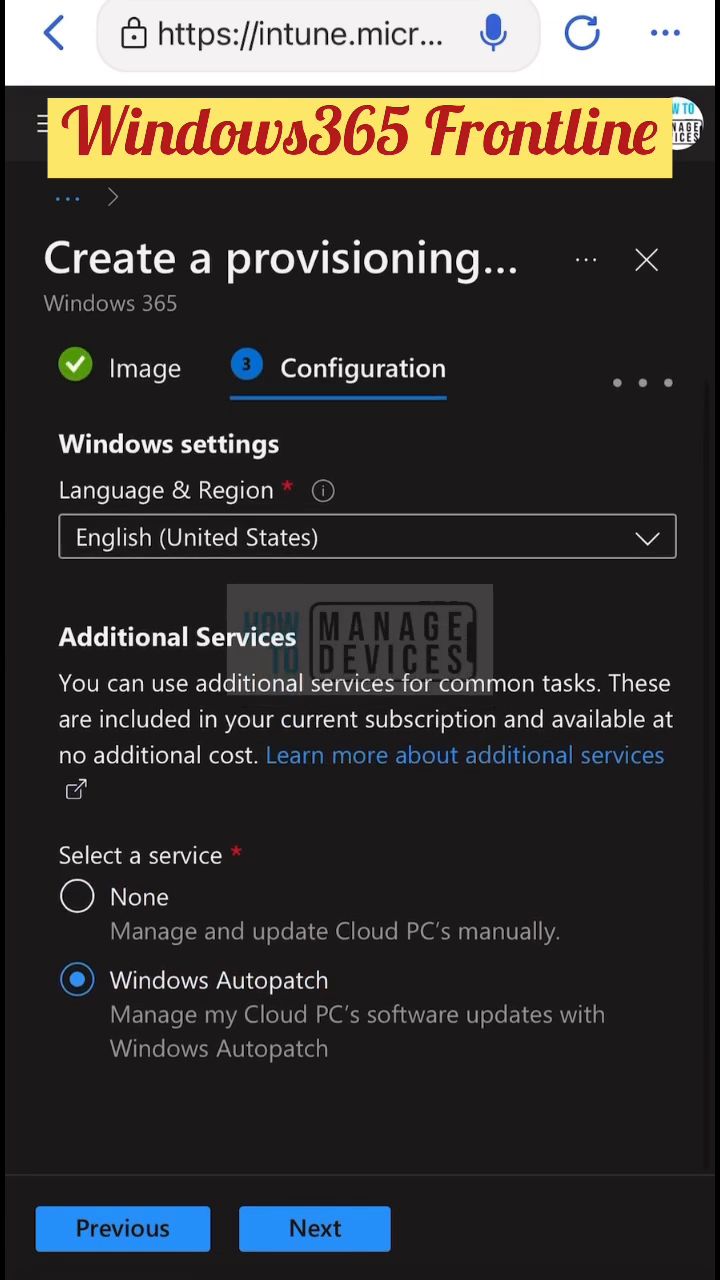
left_click(314, 1228)
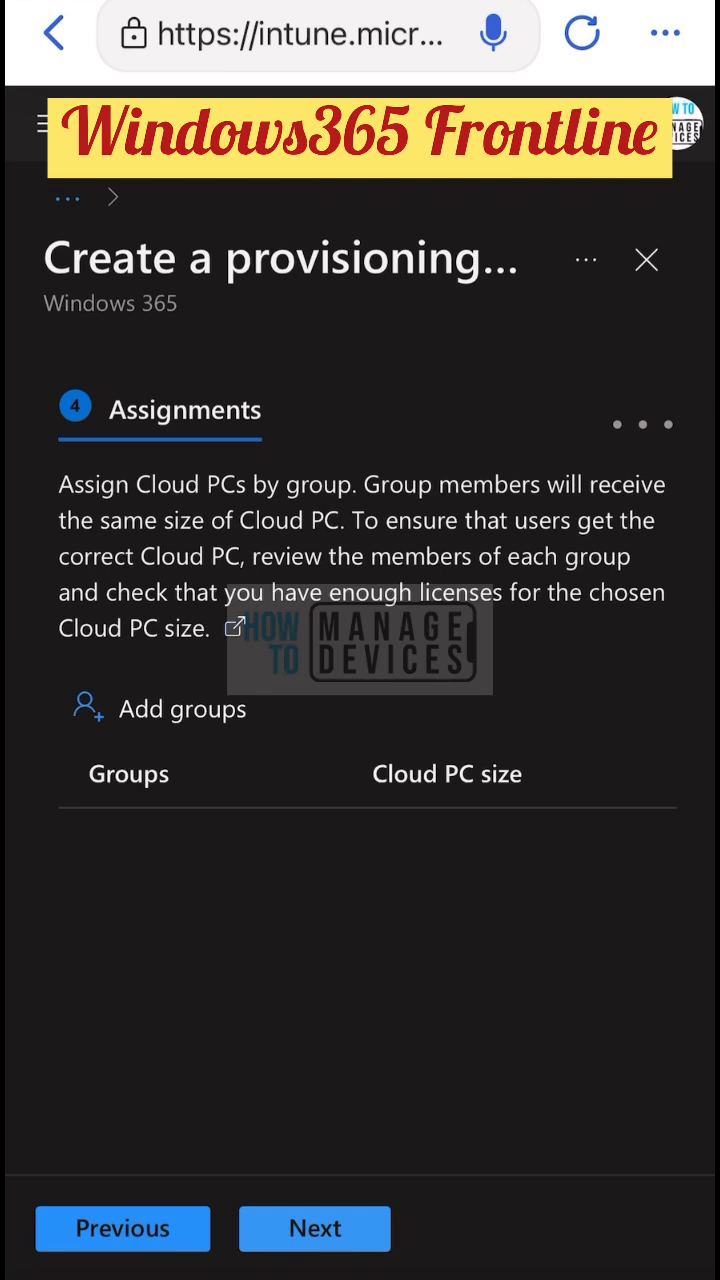